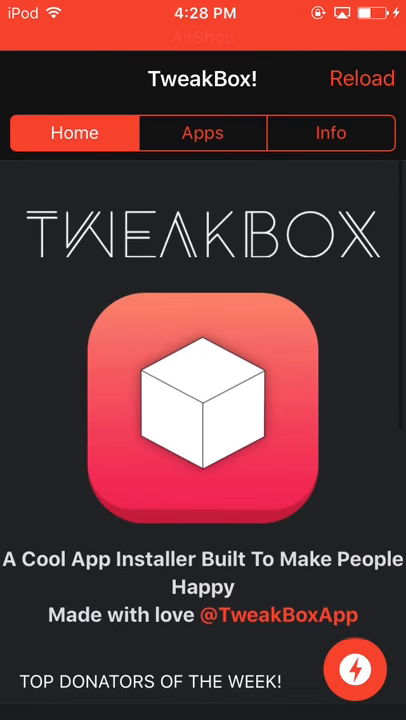
Switch to the Apps tab and scroll to the Tweaked Apps list.
left_click(202, 133)
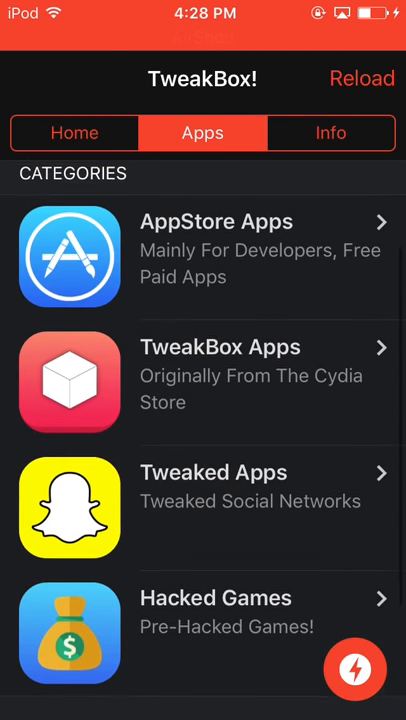
scroll("down", 3)
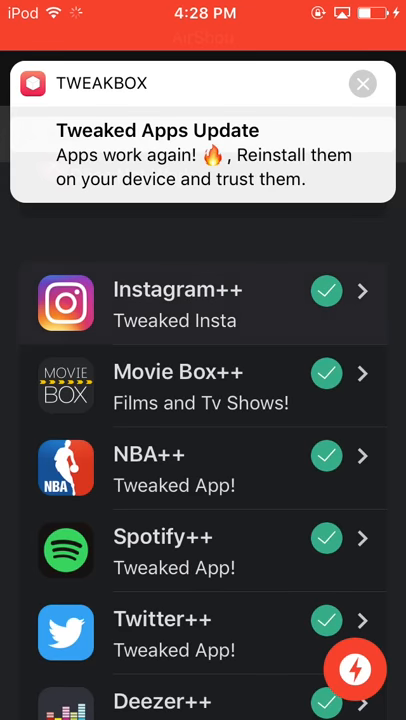
Open Instagram++, dismiss the update notice, and confirm installing it.
left_click(203, 305)
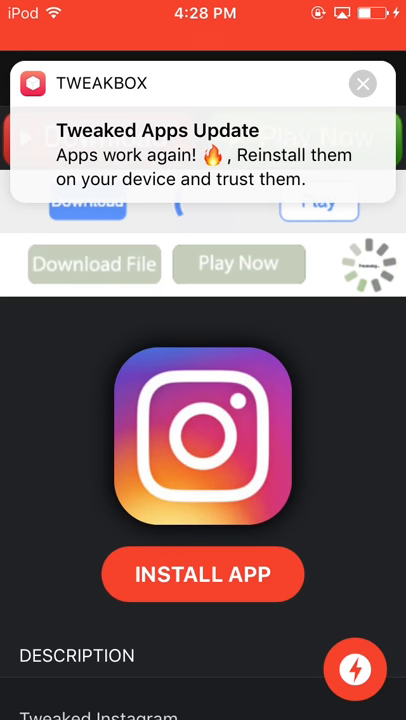
left_click(362, 84)
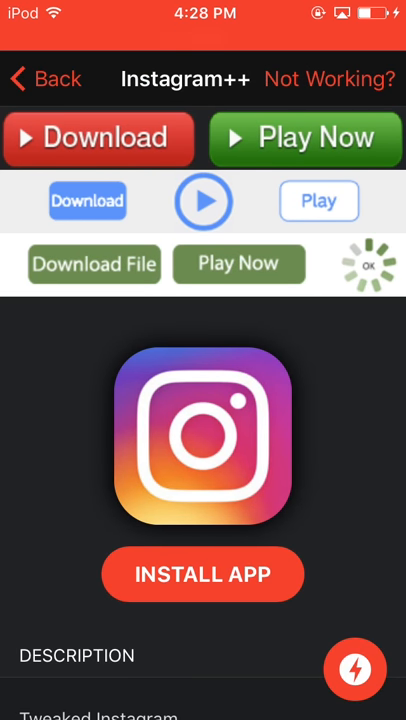
left_click(202, 574)
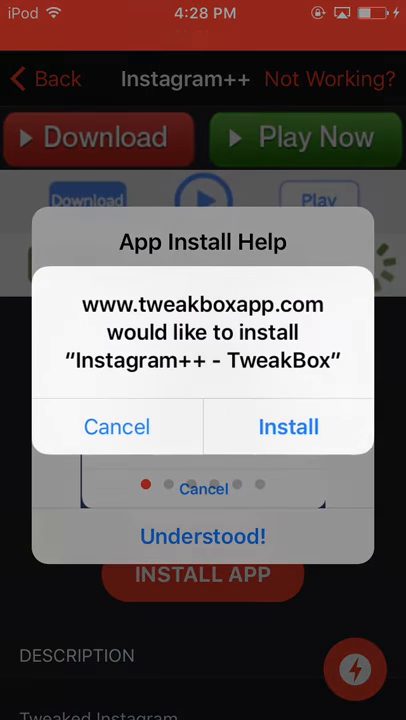
left_click(116, 427)
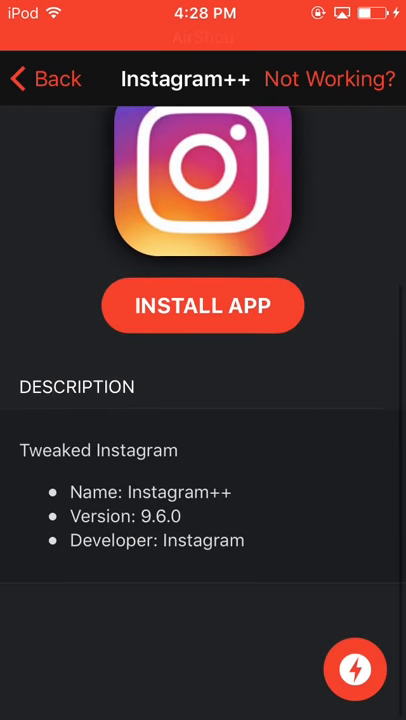
Return to the tweaked apps list while Instagram++ installs.
left_click(45, 78)
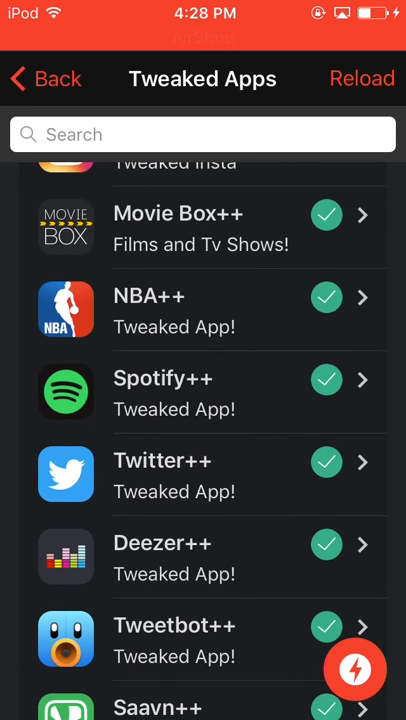
scroll("down", 3)
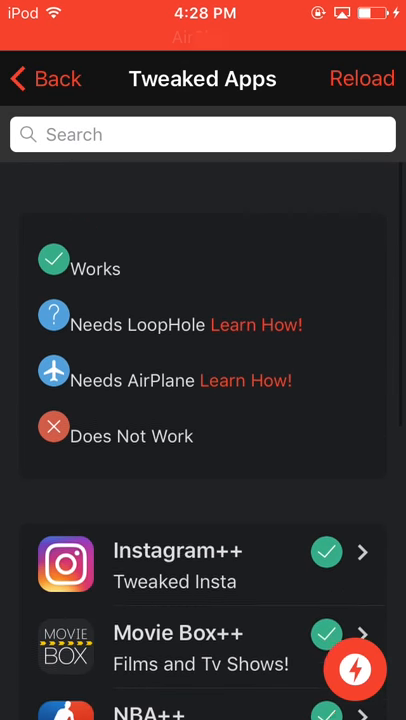
left_click(44, 78)
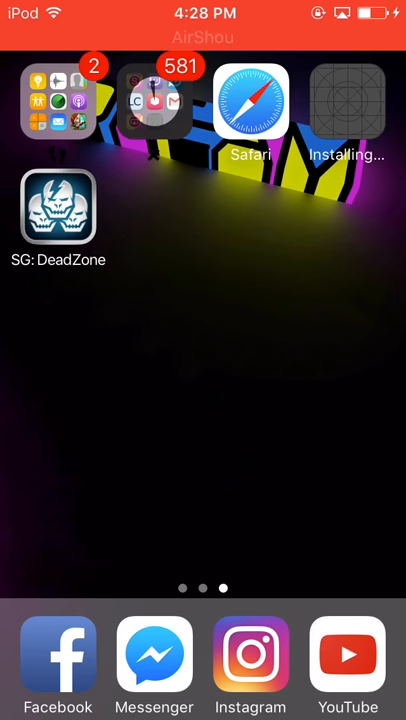
Open the folder, check the installing Instagram++ icon, and retry the failed download.
left_click(154, 102)
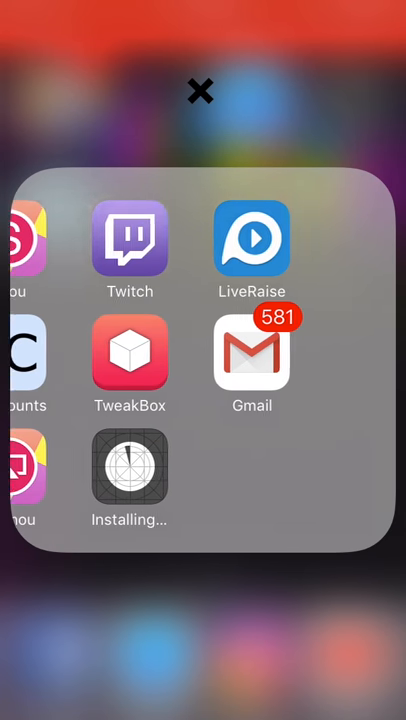
scroll("right", 3)
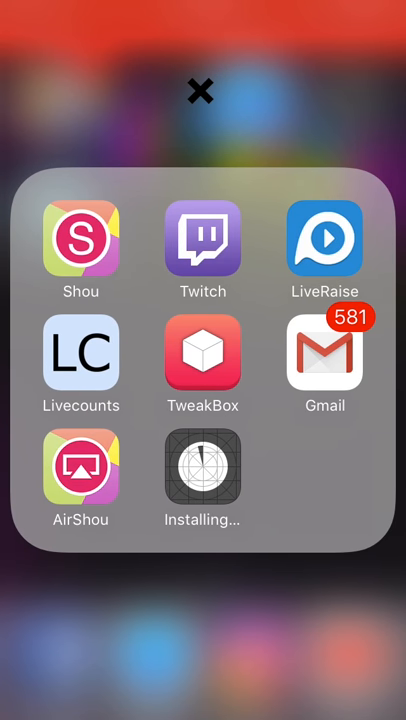
left_click(200, 91)
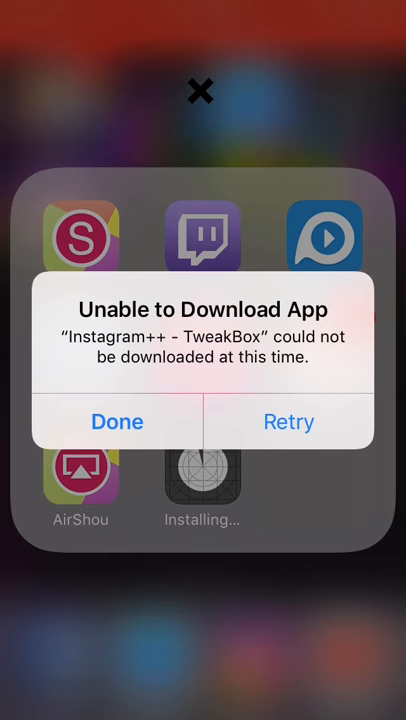
left_click(117, 421)
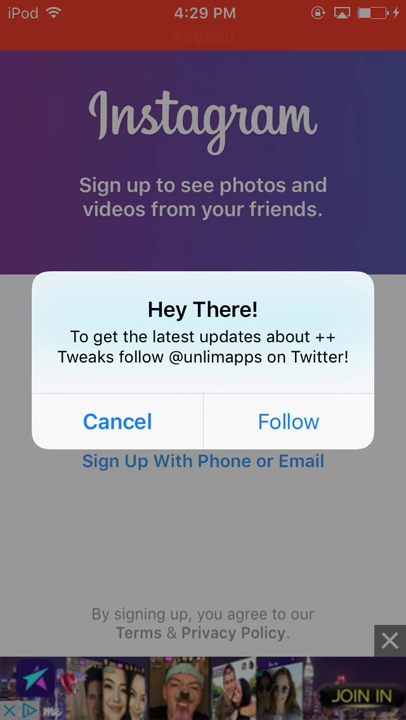
Dismiss the Twitter alert and log into Instagram++ through the Facebook app.
left_click(116, 421)
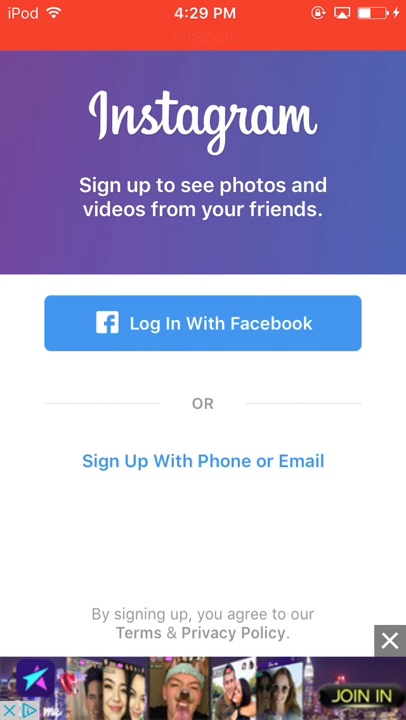
left_click(202, 323)
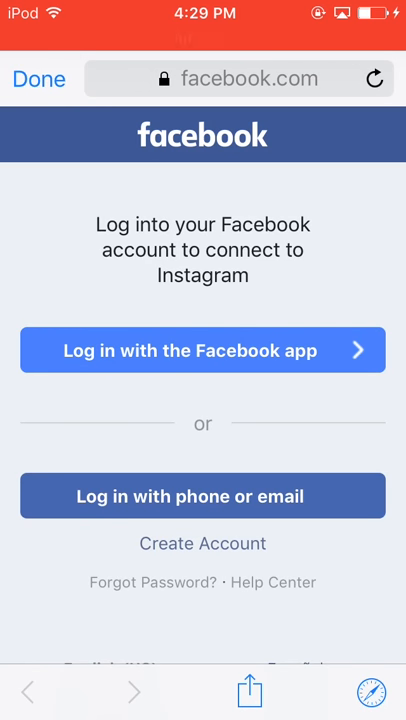
left_click(203, 350)
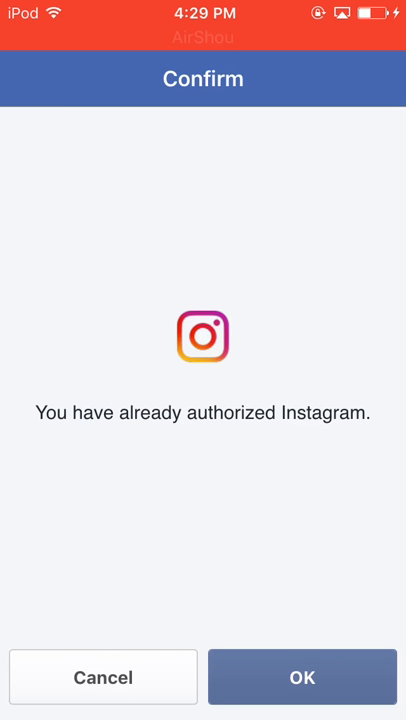
left_click(303, 677)
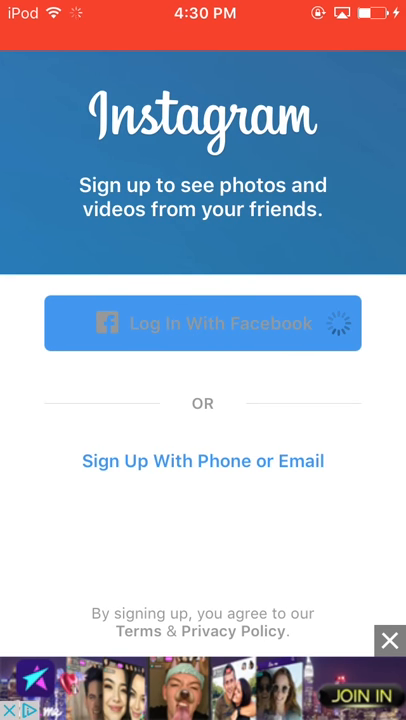
left_click(203, 323)
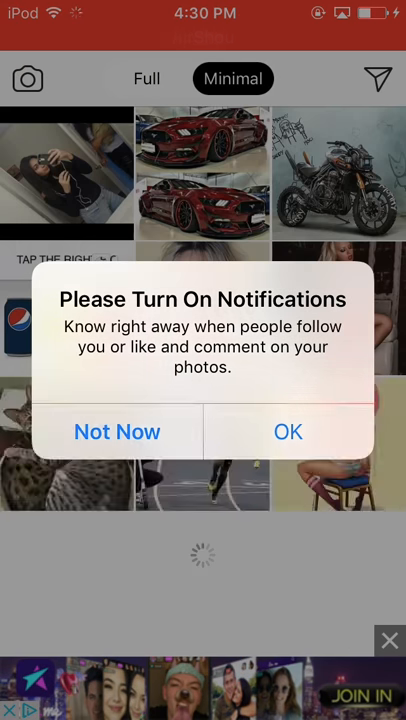
Decline notifications, scroll the feed, open the curly-haired woman's post, then return.
left_click(117, 431)
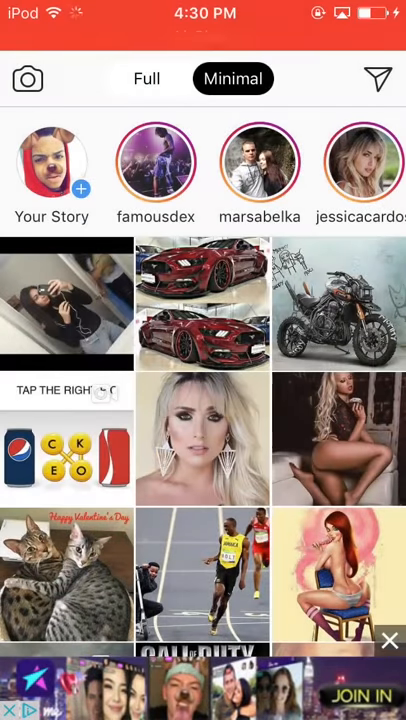
scroll("up", 3)
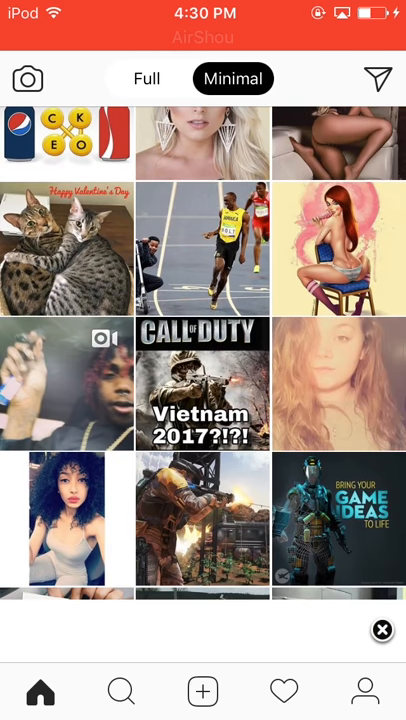
left_click(67, 520)
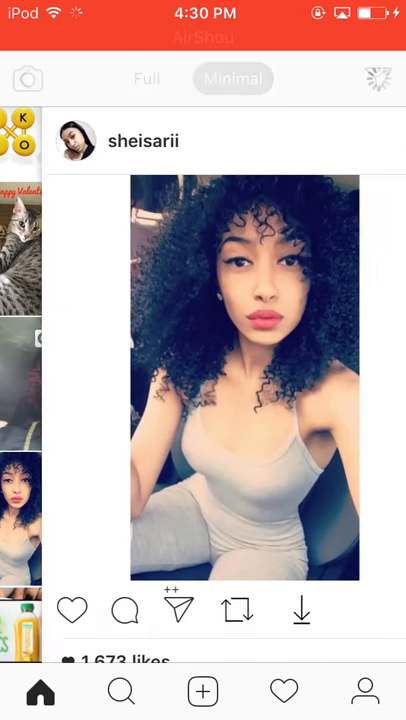
left_click(244, 378)
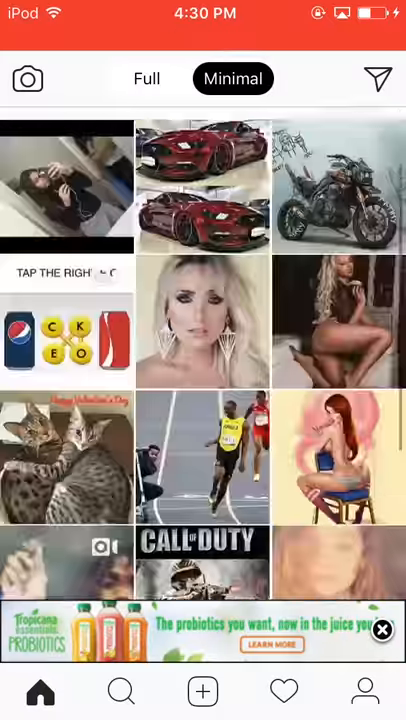
Browse the Explore page of suggested posts, scrolling down and back up.
left_click(122, 691)
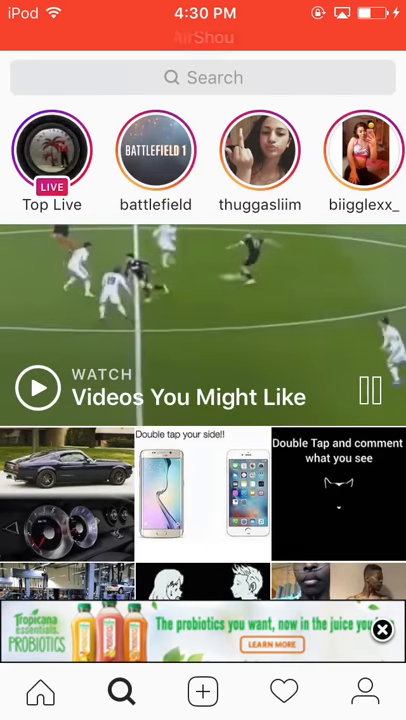
scroll("down", 3)
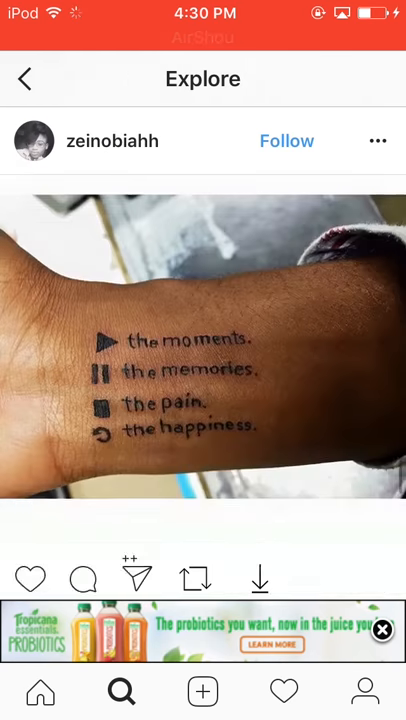
scroll("up", 3)
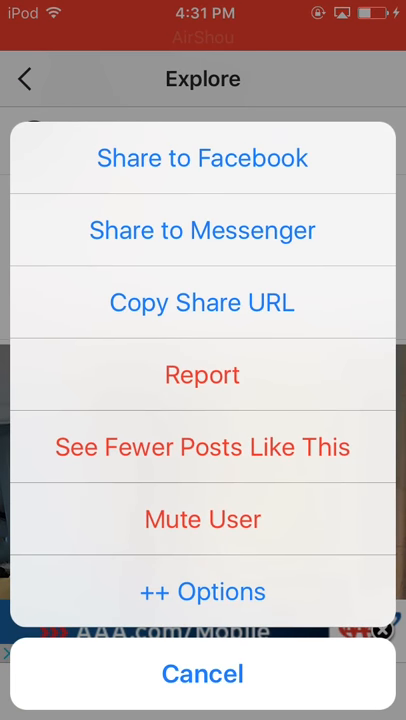
Open the post's save options and browse the Explore feed.
left_click(202, 591)
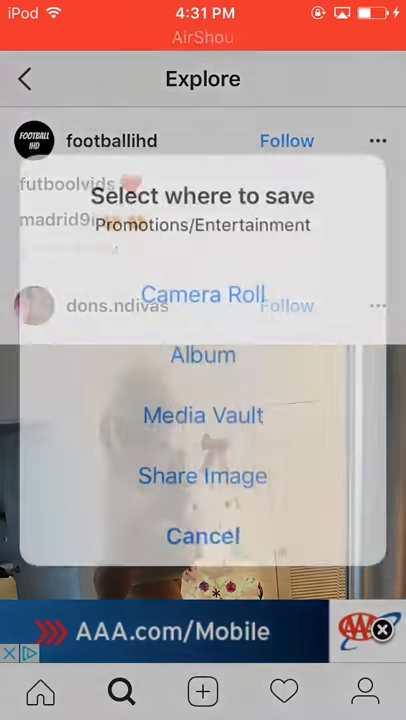
left_click(203, 294)
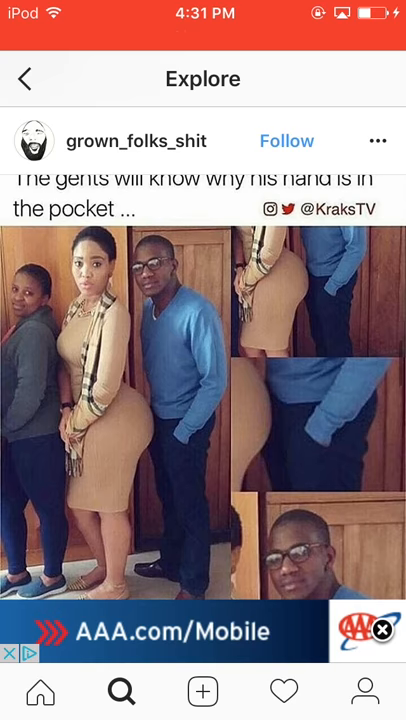
scroll("down", 3)
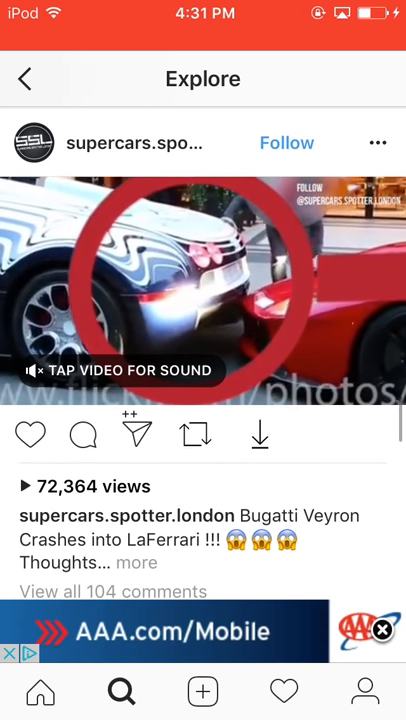
Download the Bugatti crash video, saving it as Video rather than GIF.
left_click(203, 290)
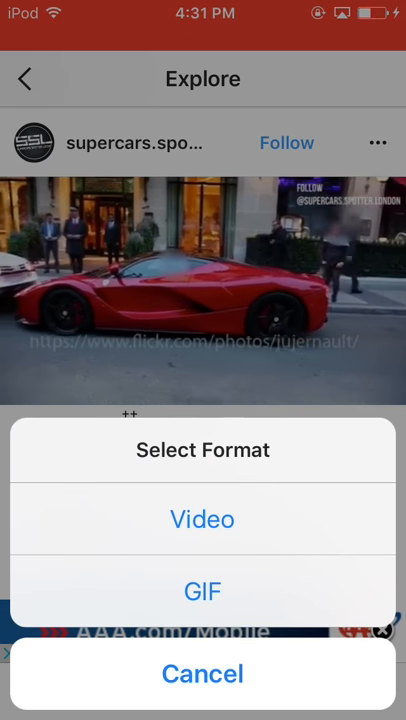
left_click(202, 519)
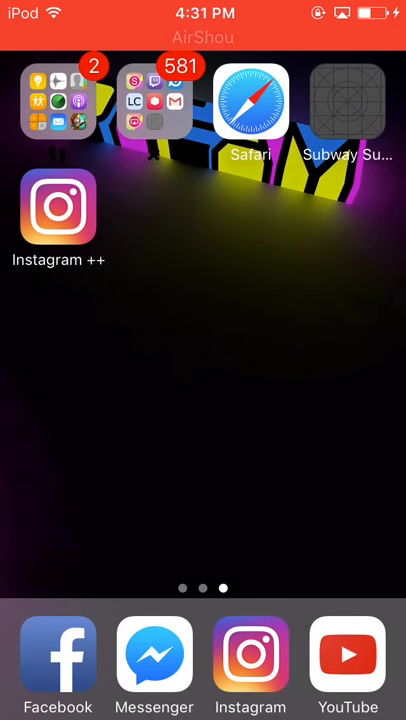
Browse Explore in stock Instagram and close a post's share options.
left_click(250, 655)
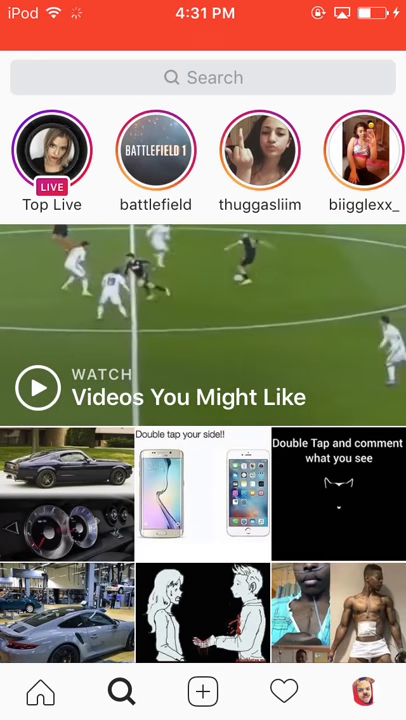
scroll("down", 3)
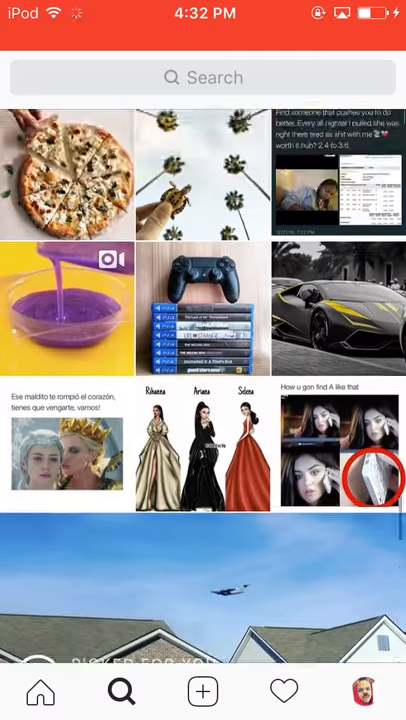
scroll("down", 3)
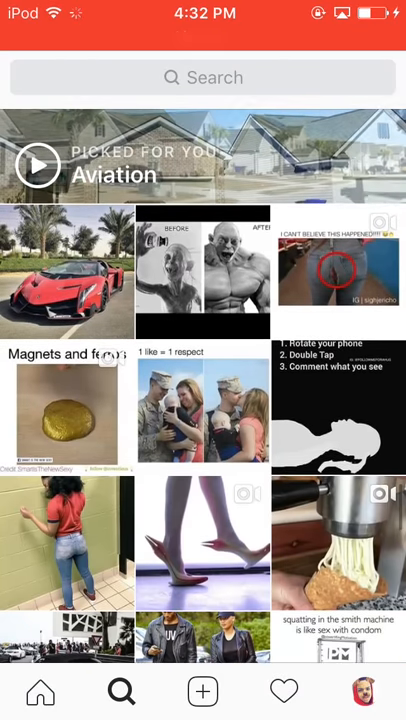
scroll("down", 3)
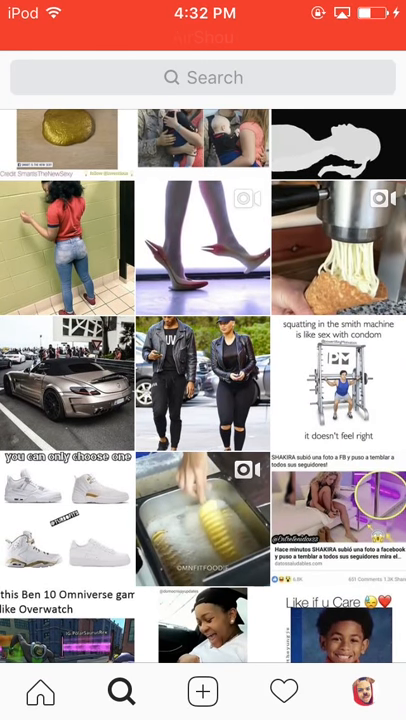
scroll("down", 3)
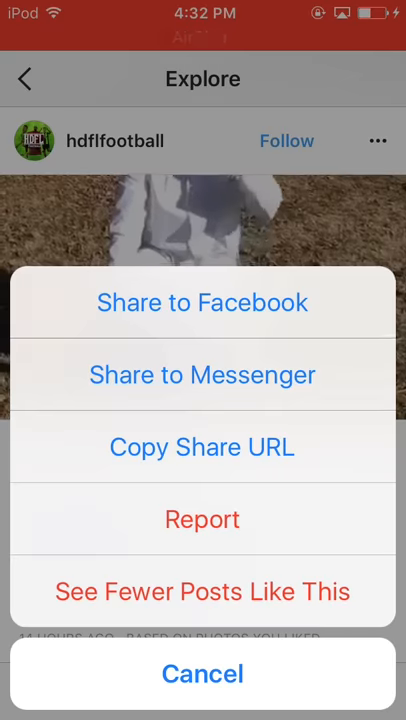
left_click(203, 673)
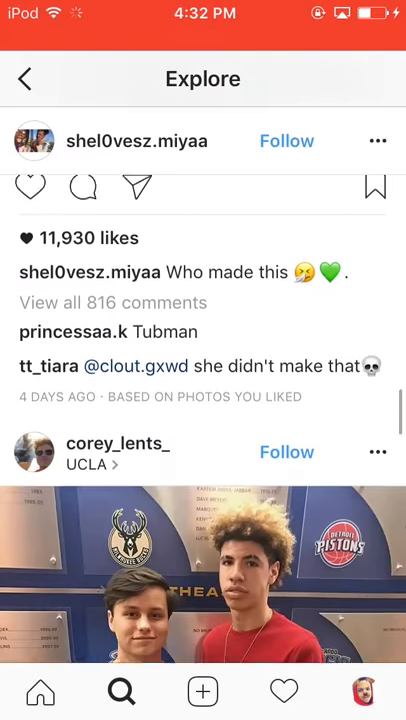
scroll("up", 3)
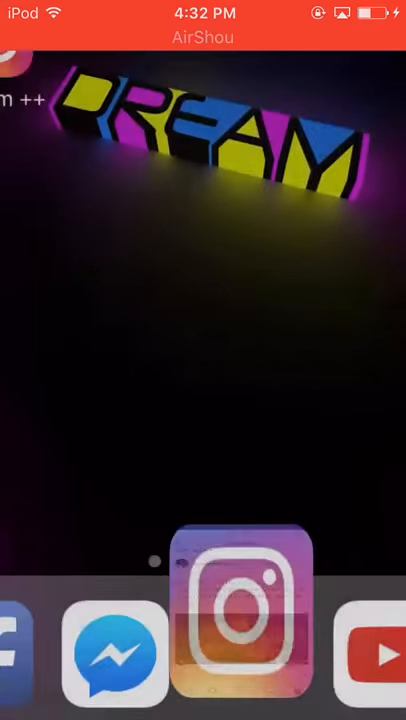
Reopen Instagram++ from the home screen and scroll its Explore feed.
scroll("left", 3)
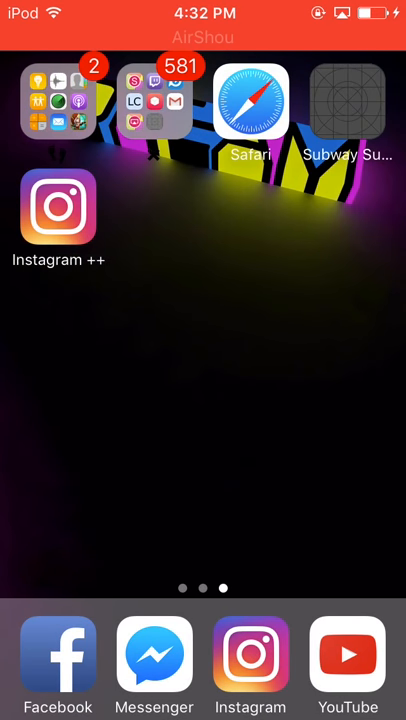
left_click(250, 655)
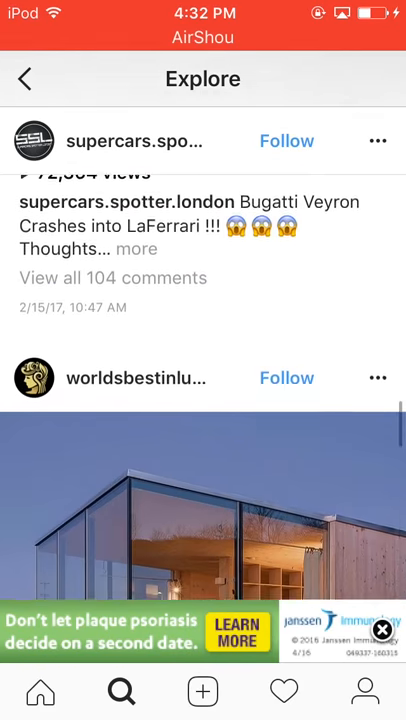
scroll("up", 3)
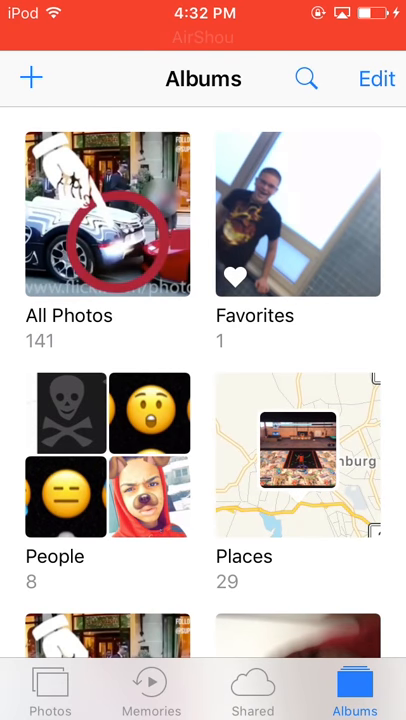
View the Bugatti video in All Photos, then go to the home screen.
left_click(108, 213)
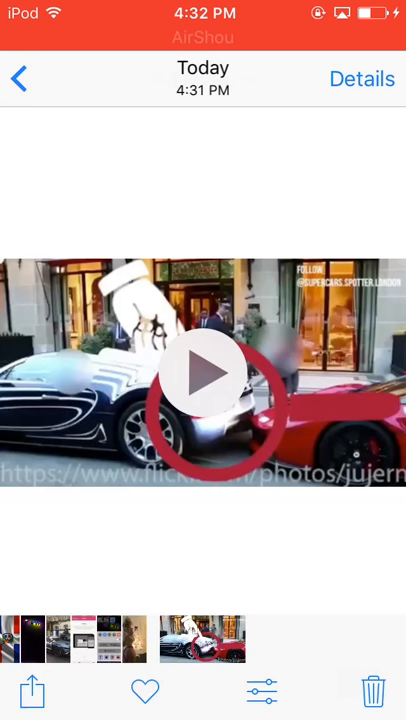
left_click(18, 78)
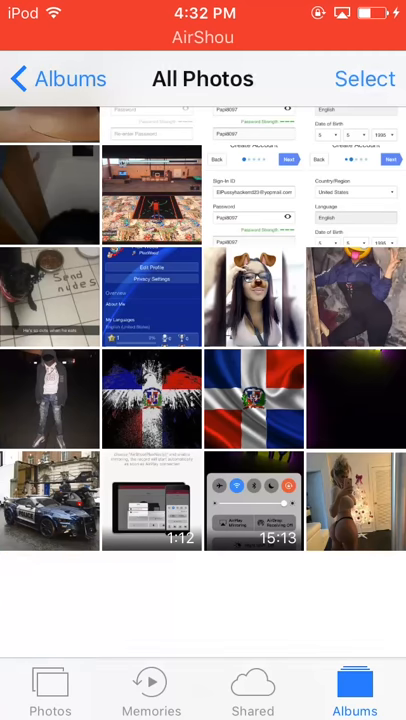
key("home")
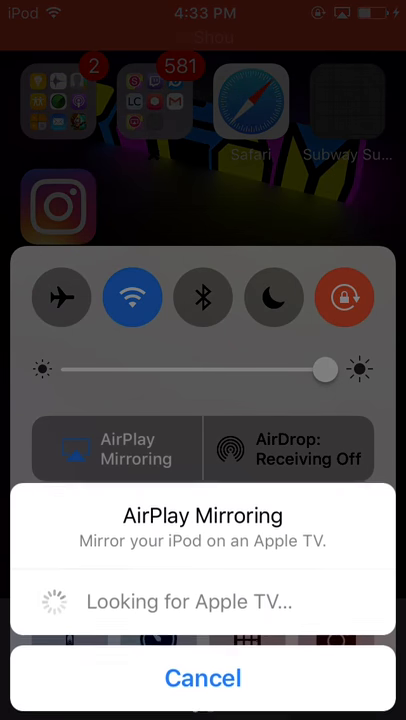
Open the TweakBox folder, then bring up the app switcher with Instagram++ in front.
left_click(203, 678)
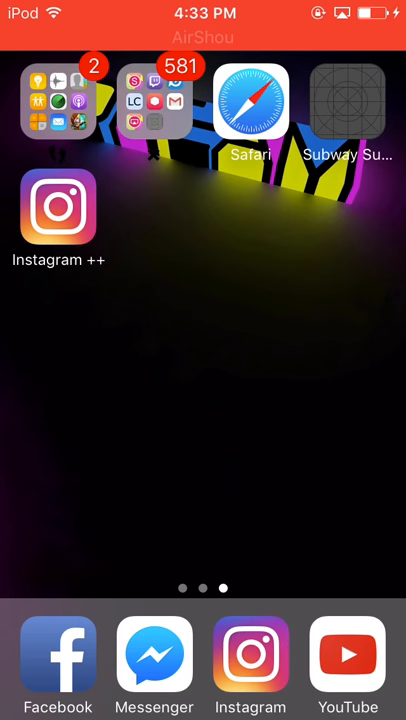
left_click(154, 103)
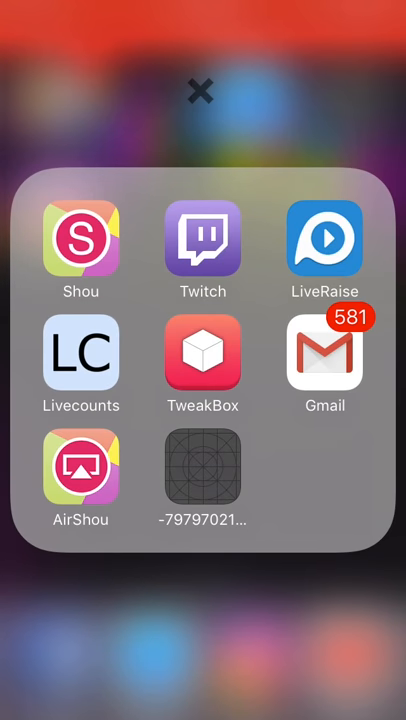
left_click(203, 91)
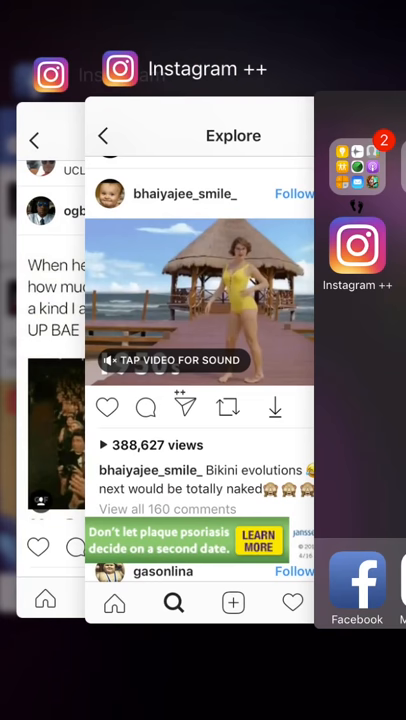
Bring up and cancel the power-off screen, then return to Instagram++.
key("power")
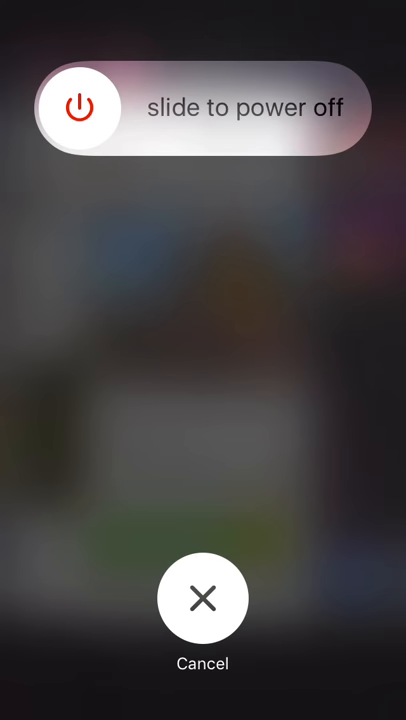
left_click(202, 598)
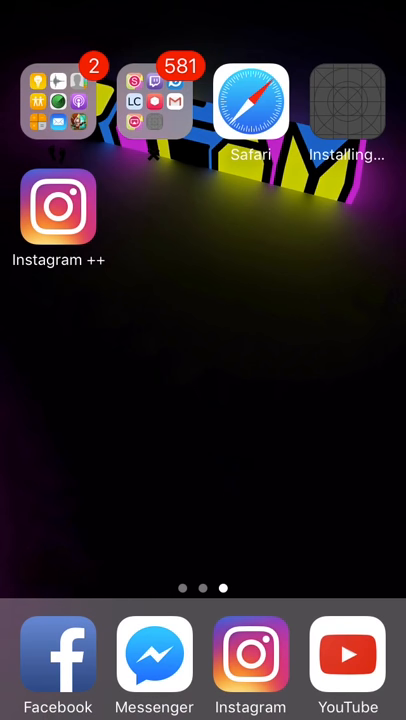
scroll("left", 3)
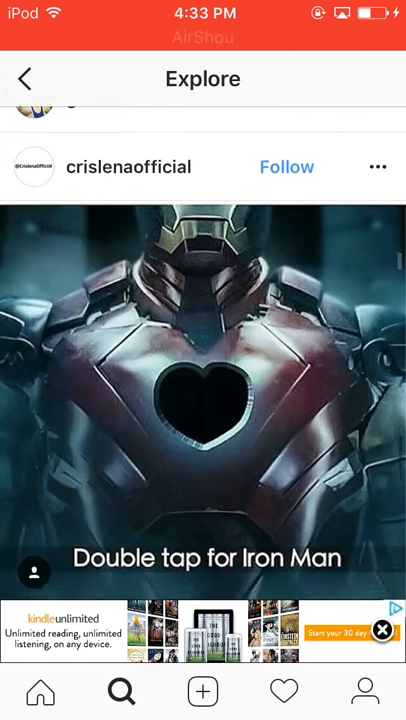
key("home")
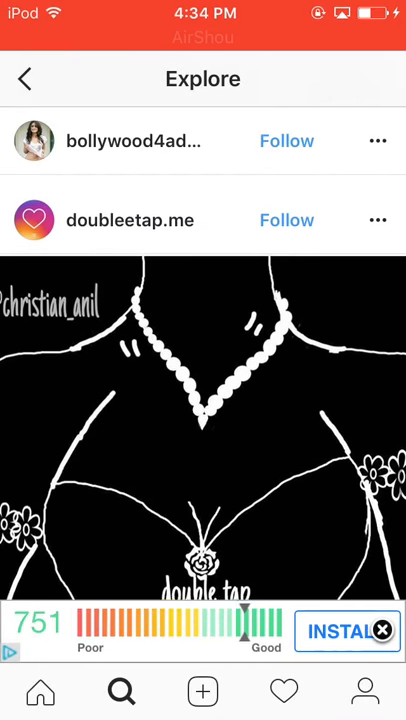
Browse Explore posts, unmuting a video along the way, then exit the app.
scroll("down", 3)
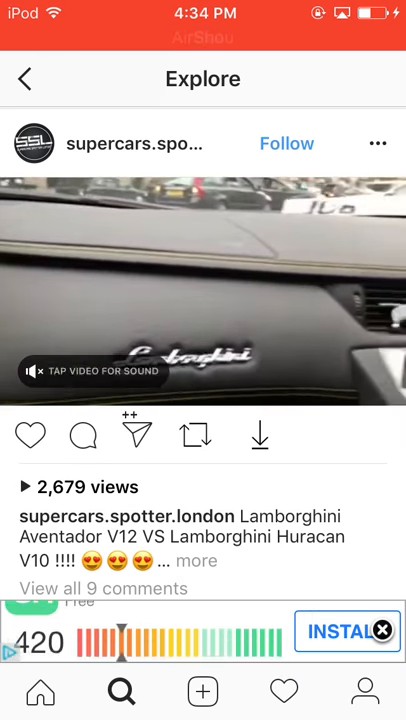
scroll("up", 3)
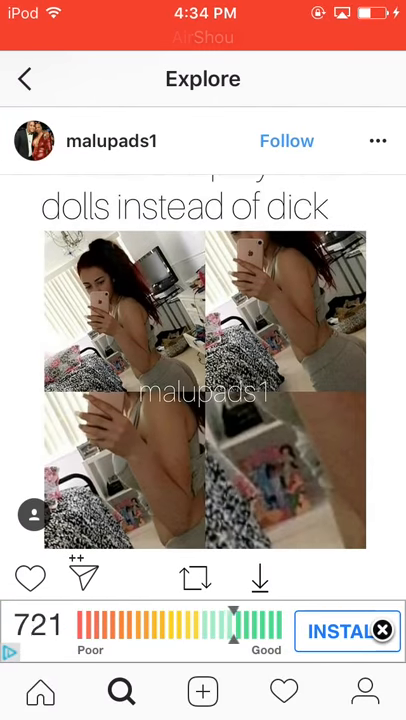
scroll("down", 3)
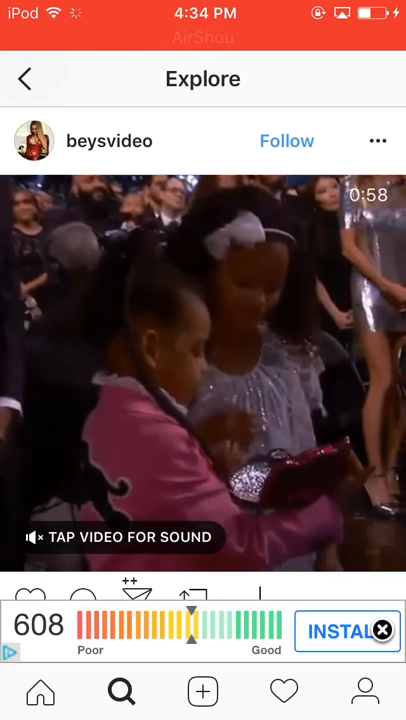
left_click(203, 380)
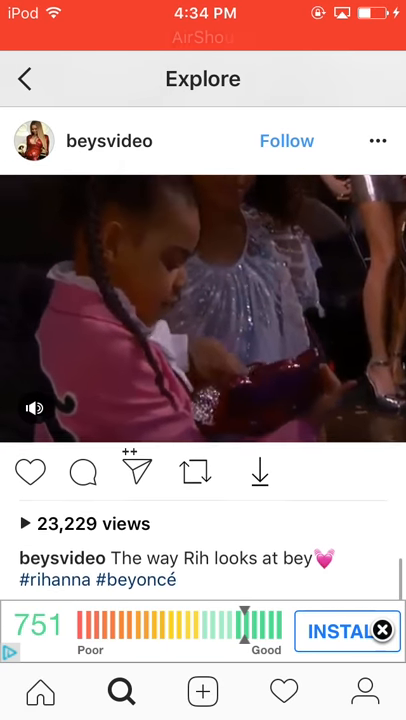
scroll("down", 3)
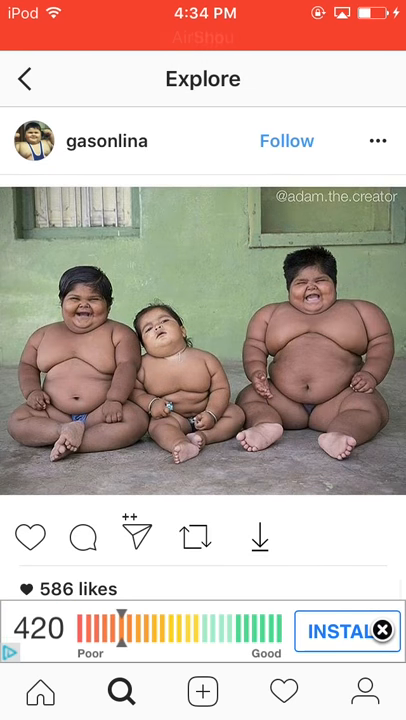
scroll("down", 3)
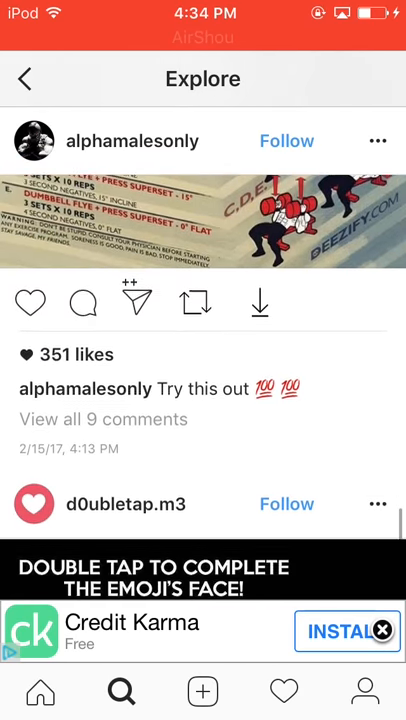
key("home")
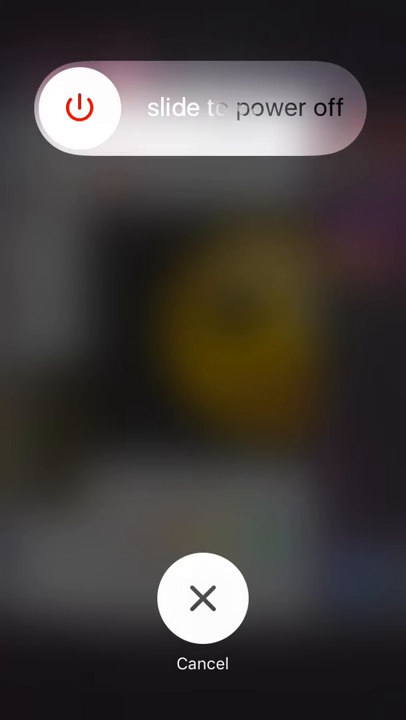
Dismiss the power-off slider and view the home page showing the Installing… icon.
left_click(203, 597)
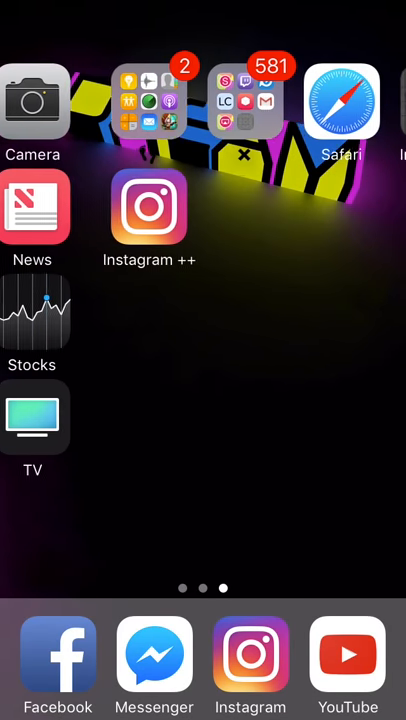
scroll("up", 3)
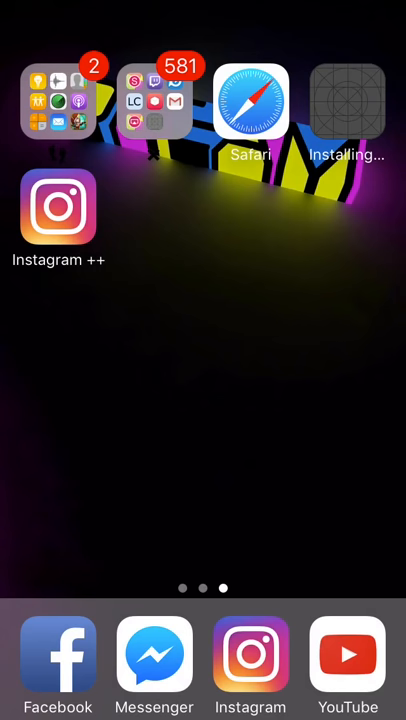
Launch TweakBox and scroll its Apps list to open the Movie Box details page.
left_click(155, 100)
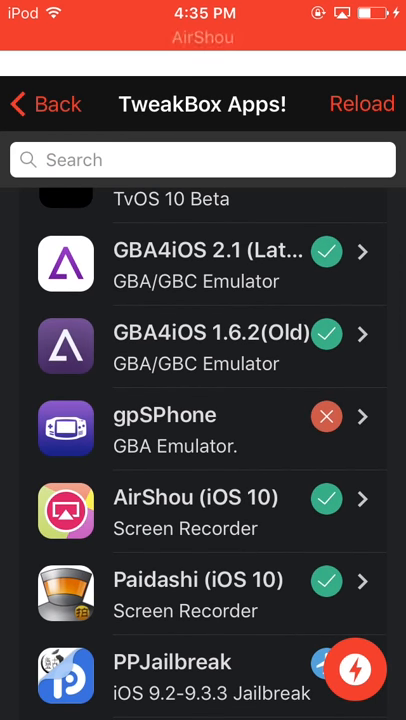
scroll("down", 3)
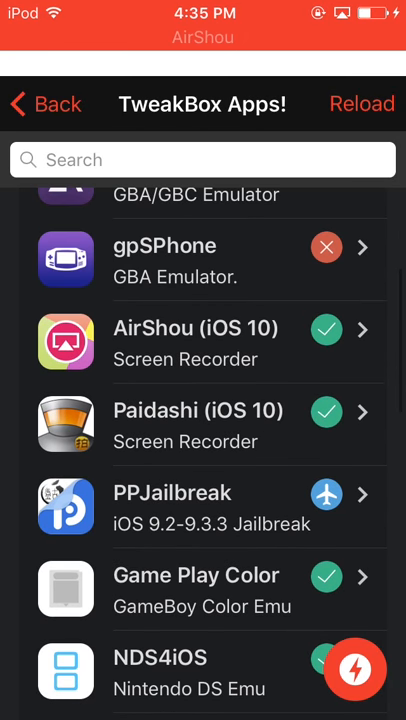
scroll("down", 3)
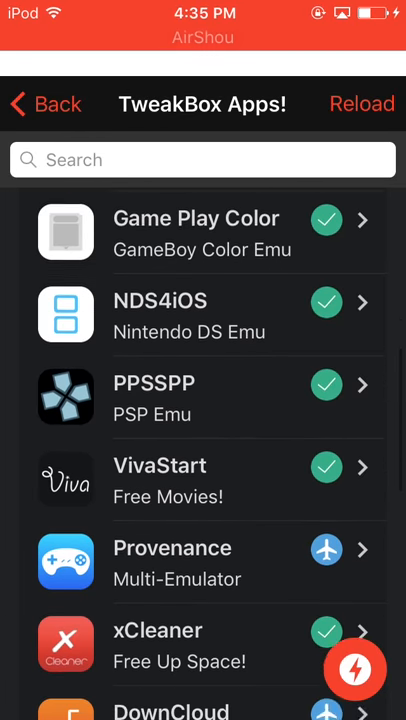
scroll("down", 3)
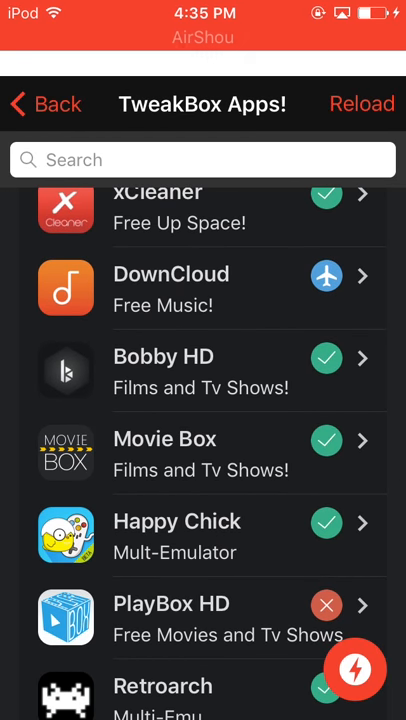
left_click(44, 104)
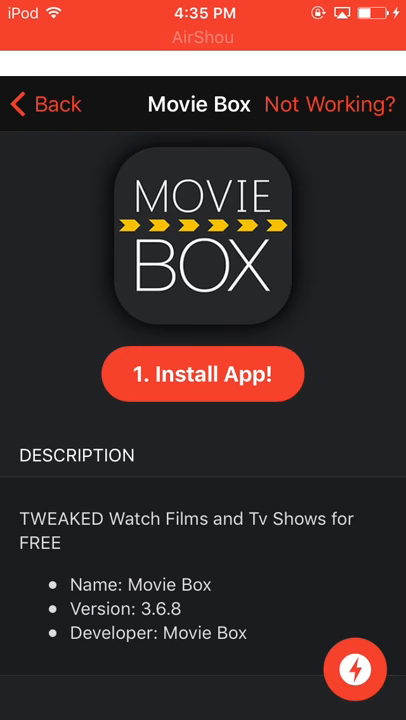
Start installing Movie Box from its TweakBox page and dismiss the install help.
left_click(44, 104)
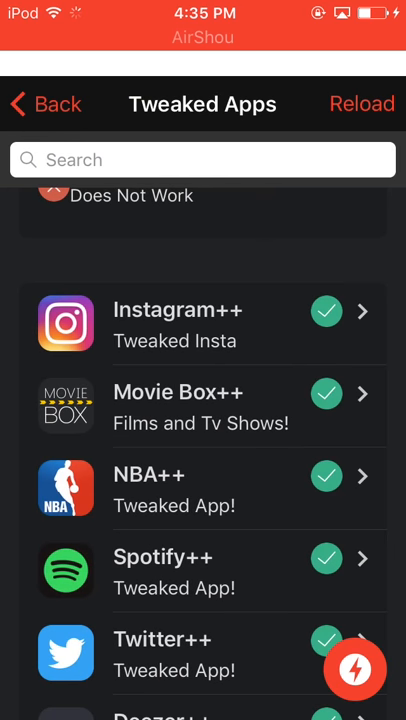
left_click(202, 406)
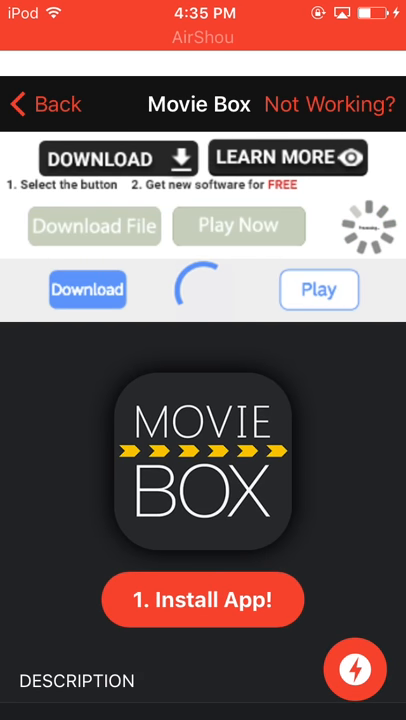
left_click(203, 599)
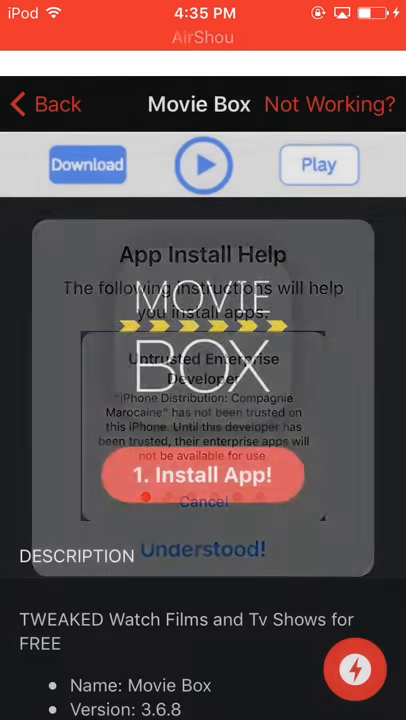
left_click(45, 104)
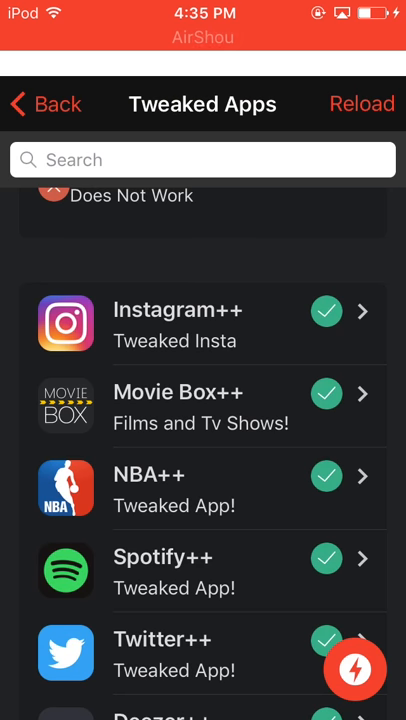
Browse the Saavn++ and Spotify++ pages, dismiss the failed download alert, and go home.
left_click(203, 487)
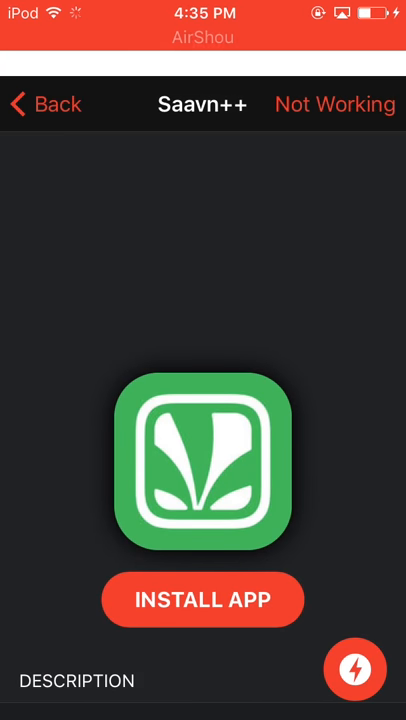
left_click(44, 104)
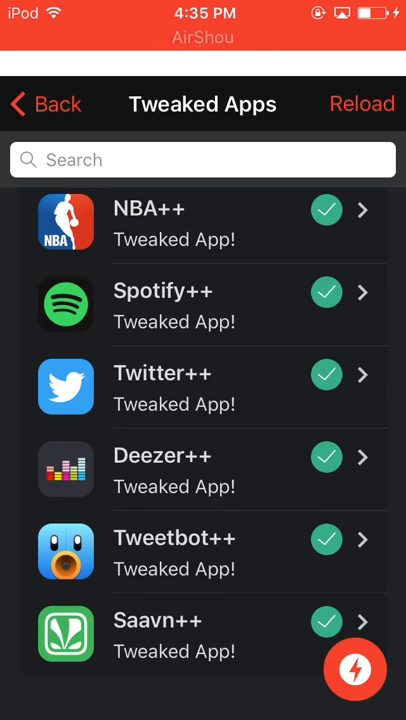
left_click(203, 305)
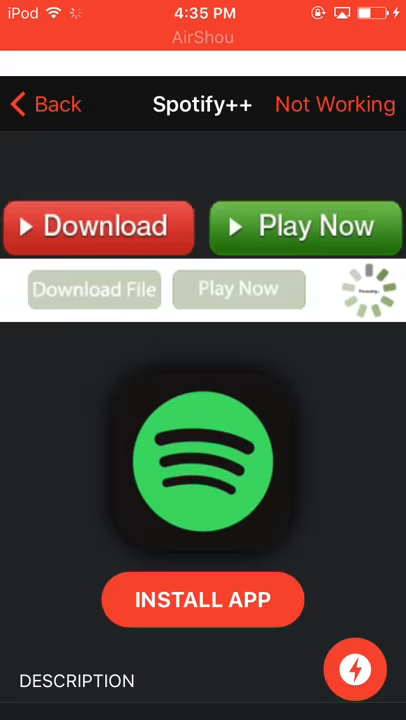
scroll("down", 3)
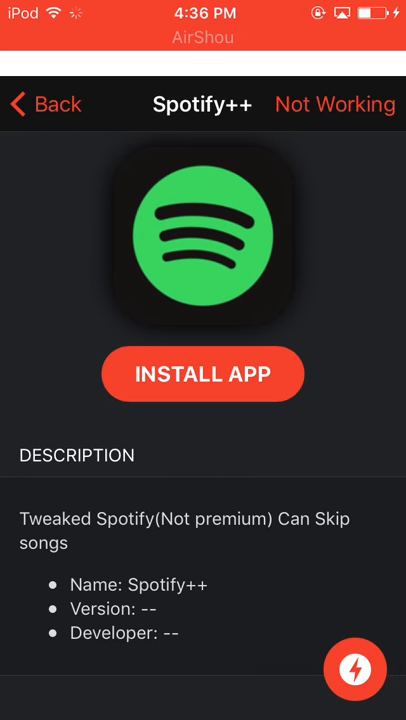
left_click(44, 104)
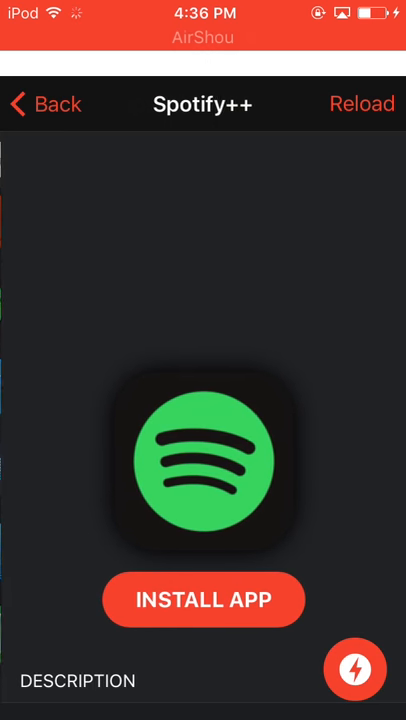
left_click(203, 600)
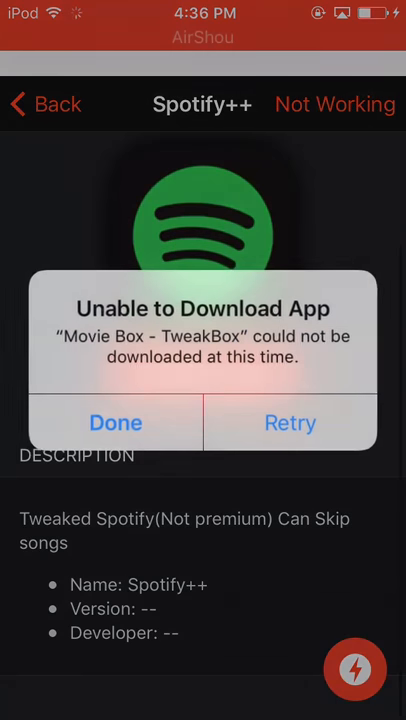
left_click(115, 422)
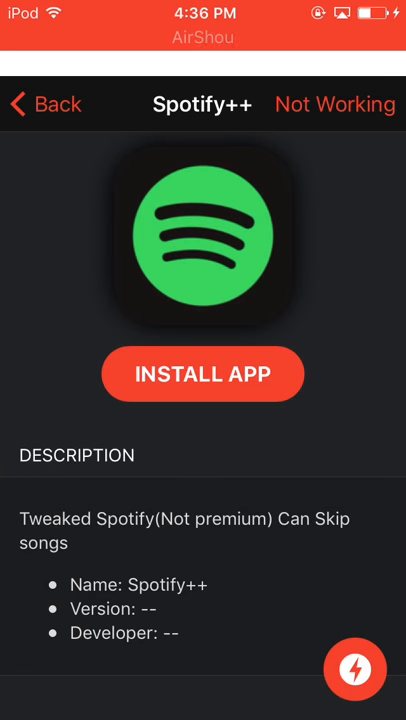
left_click(203, 374)
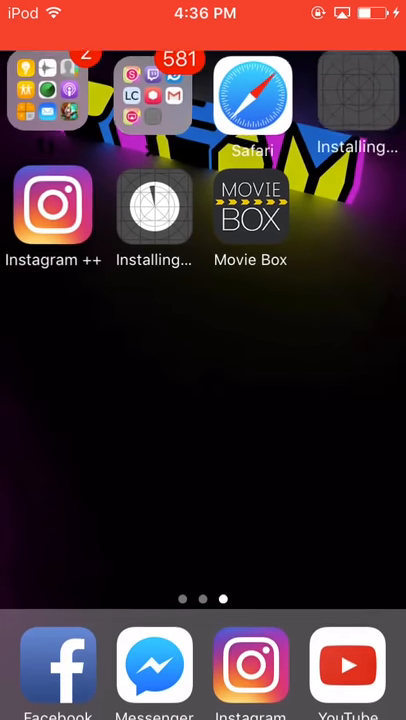
Launch Movie Box, dismiss the welcome message, and scroll the Movies grid to Fantastic Beasts.
left_click(251, 207)
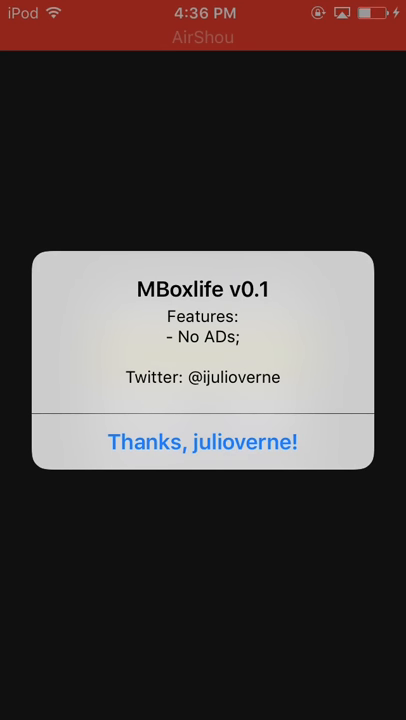
left_click(202, 441)
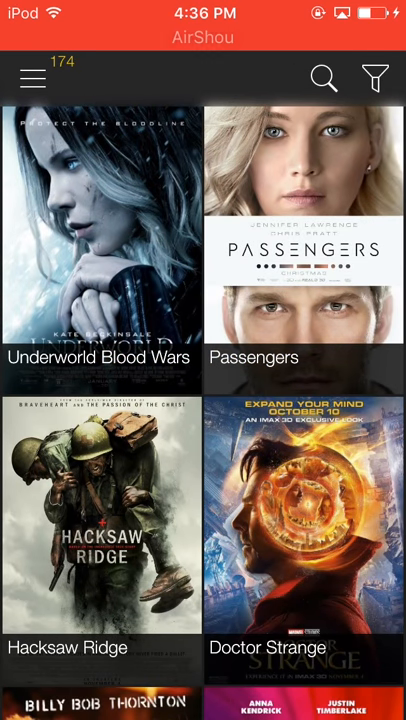
scroll("down", 3)
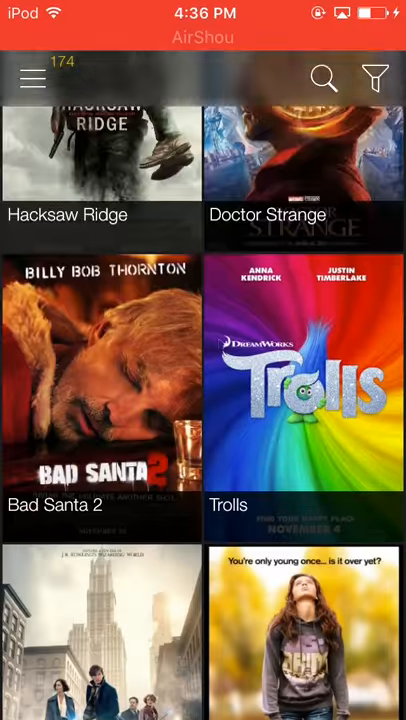
scroll("down", 3)
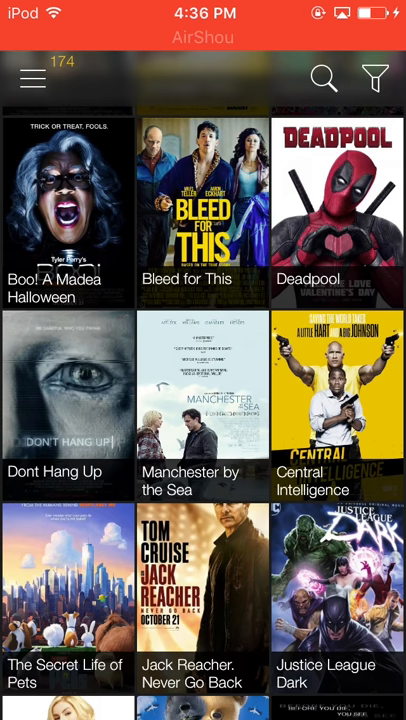
scroll("down", 3)
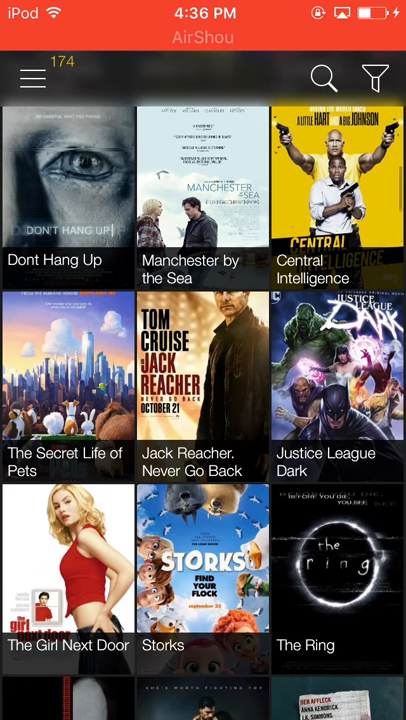
scroll("down", 3)
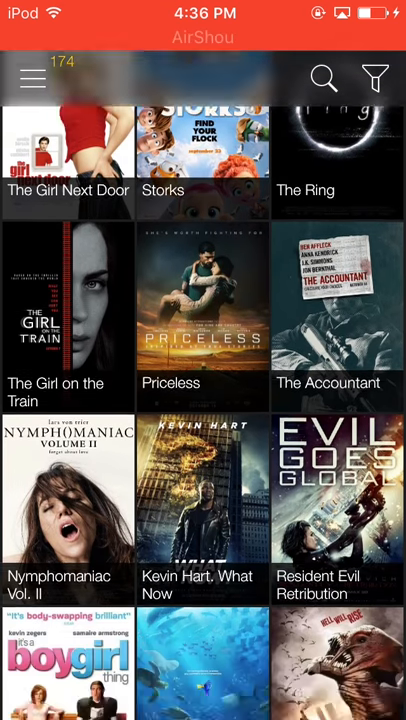
scroll("down", 3)
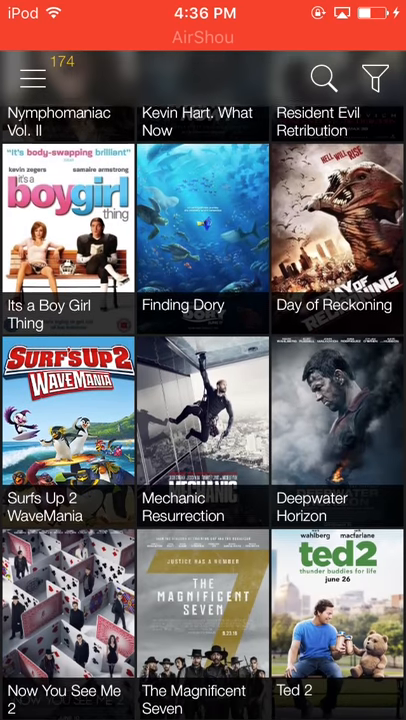
scroll("down", 3)
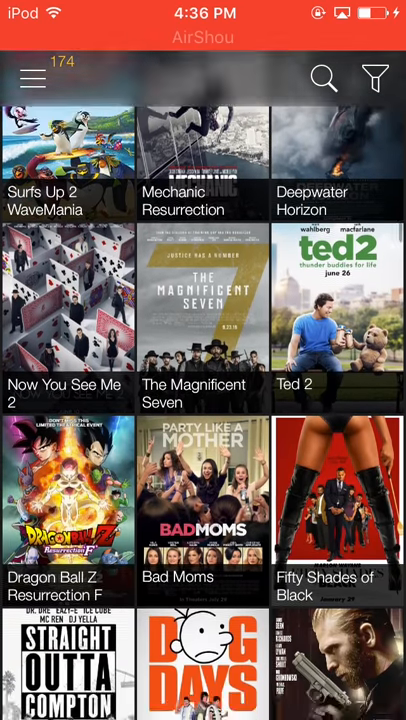
scroll("down", 3)
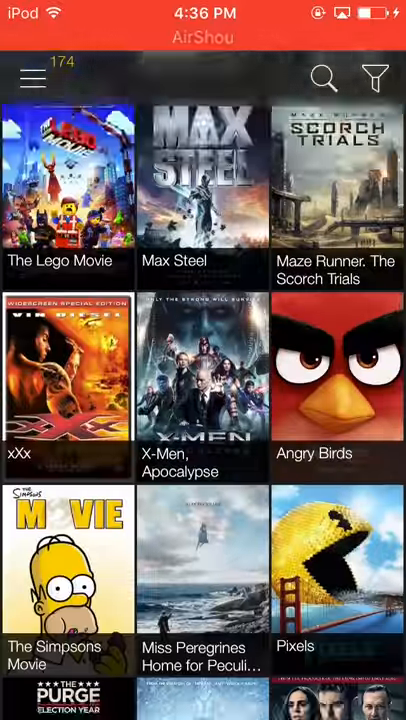
scroll("down", 3)
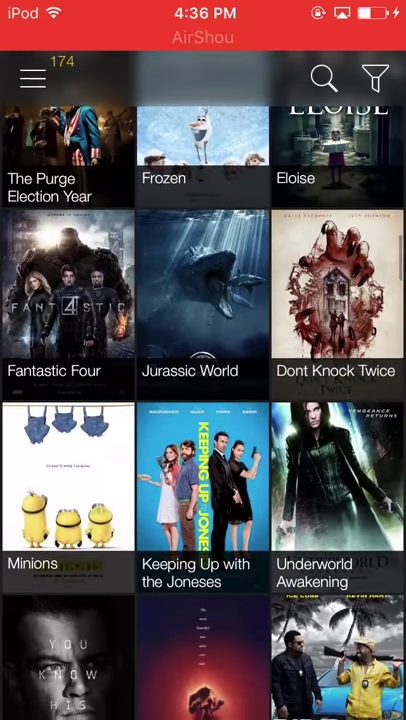
scroll("down", 3)
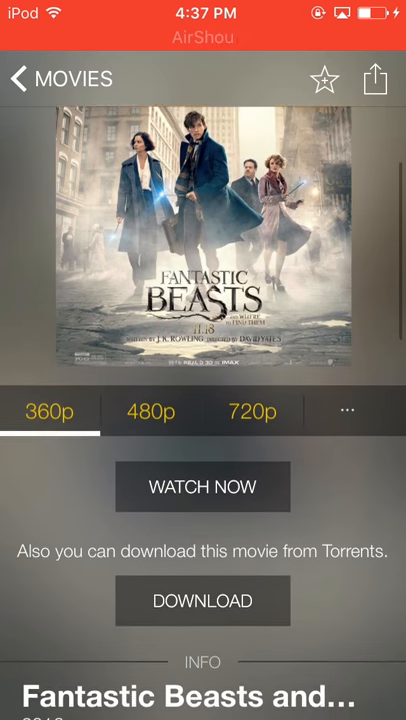
Select 720p quality for Fantastic Beasts and start the download.
left_click(252, 412)
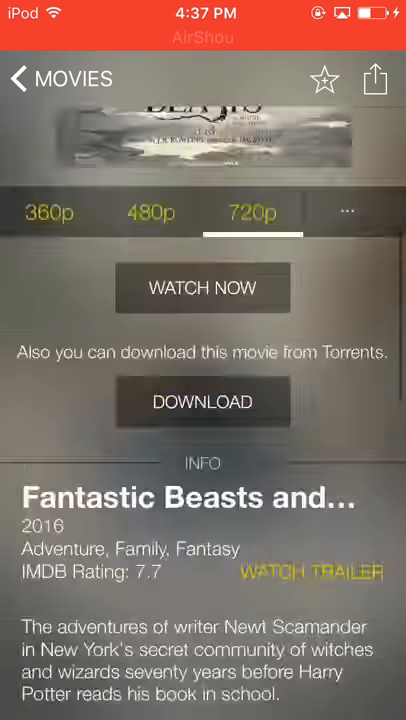
left_click(375, 78)
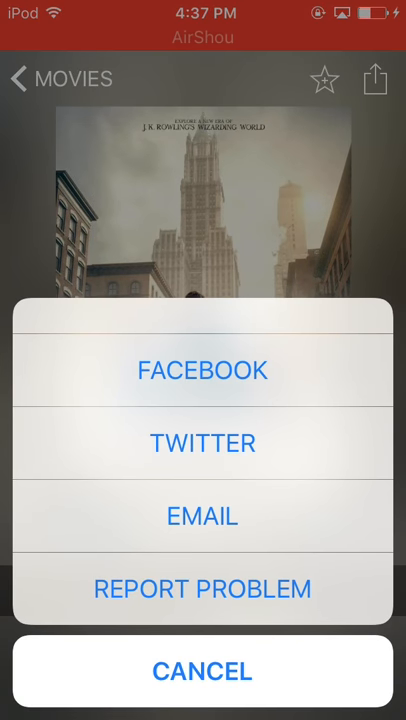
left_click(203, 671)
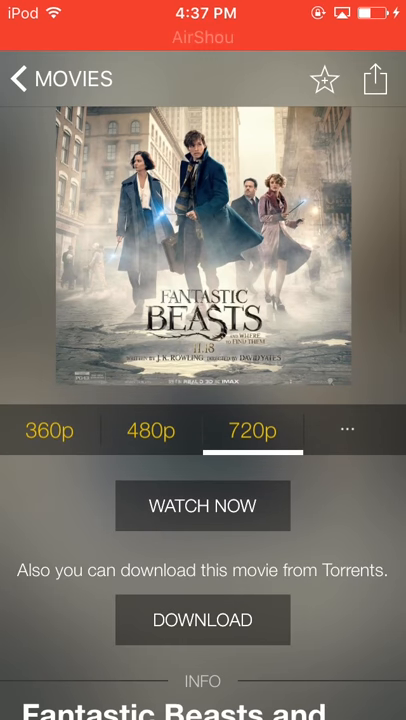
left_click(202, 620)
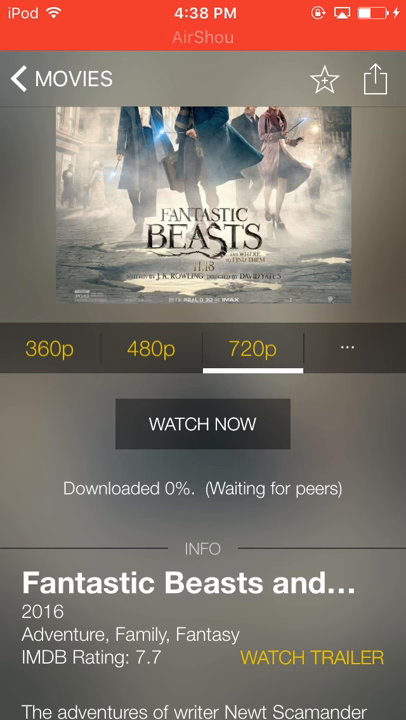
Scroll the Fantastic Beasts page down to the See Also related films.
scroll("up", 3)
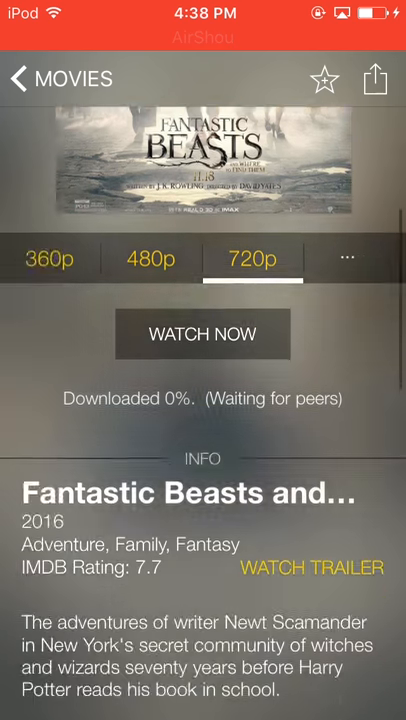
scroll("down", 3)
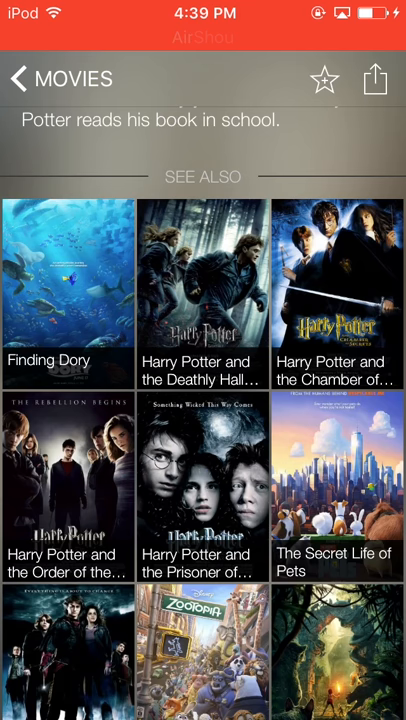
scroll("down", 3)
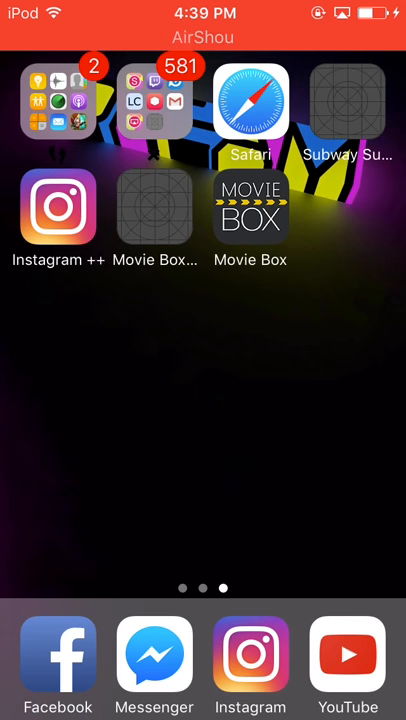
Relaunch Movie Box and scroll the catalogue now listing Fantastic Beasts first.
left_click(250, 207)
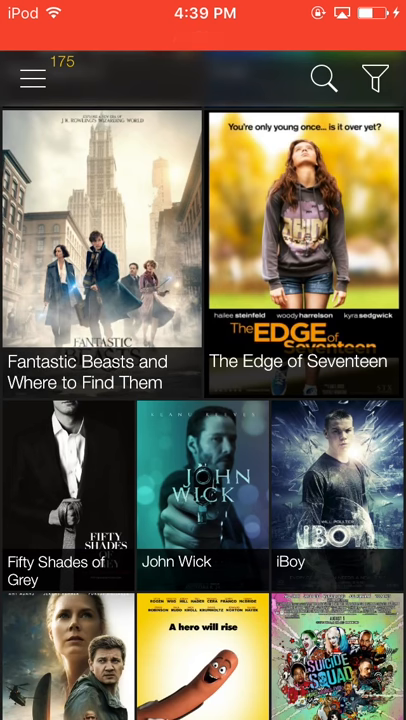
scroll("down", 3)
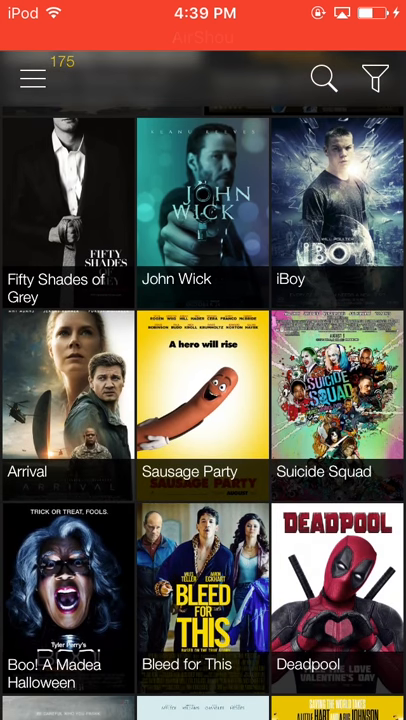
scroll("down", 3)
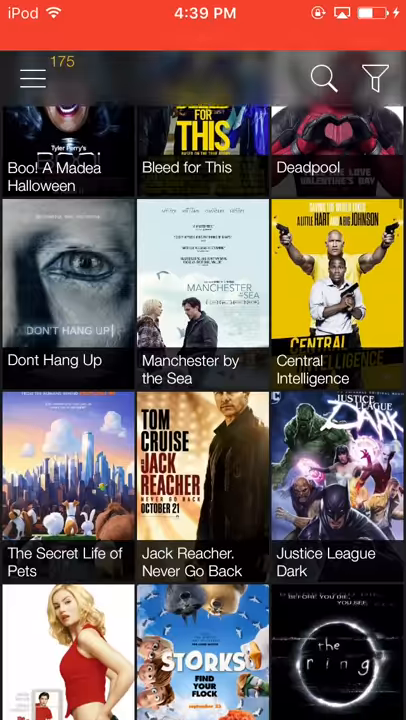
scroll("down", 3)
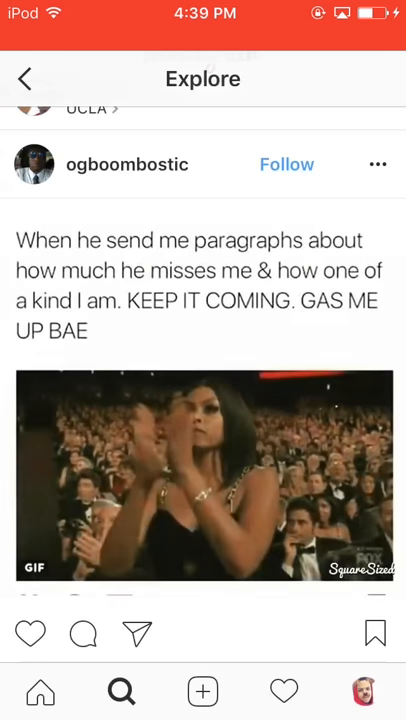
Open the profile tab, switch to the papi_yeskerd account, and scroll its profile.
left_click(364, 691)
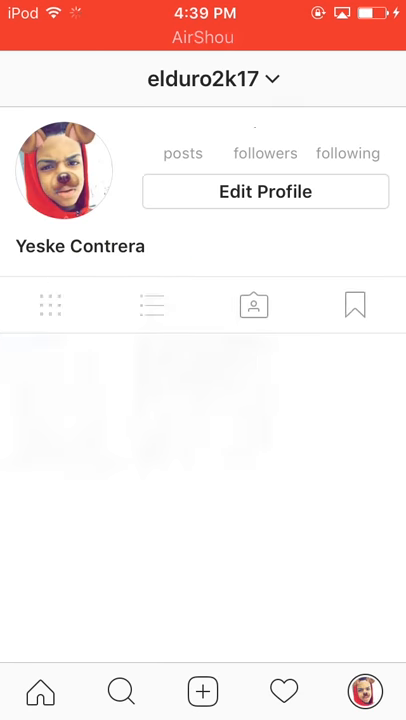
left_click(202, 79)
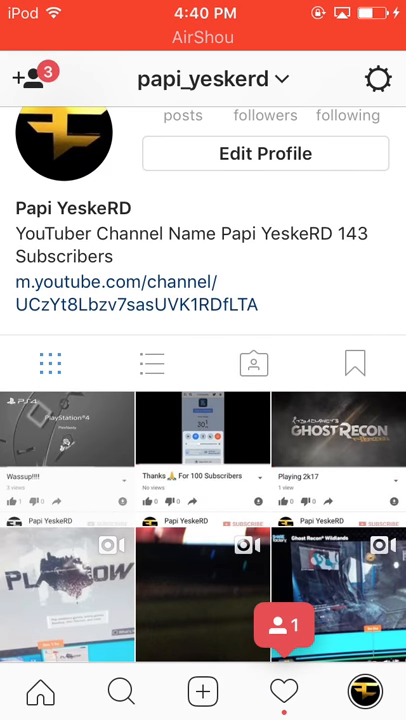
scroll("up", 3)
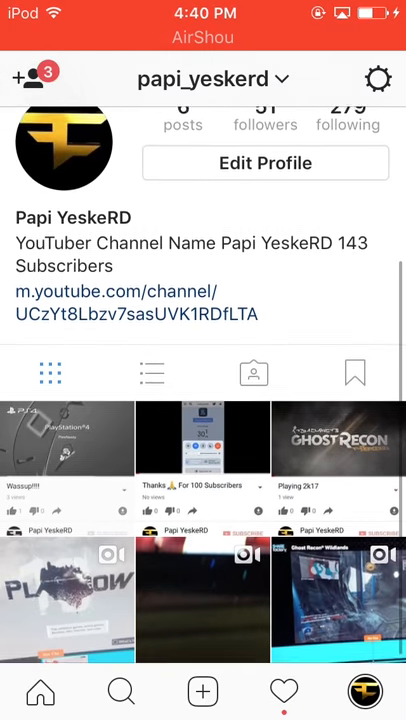
scroll("up", 3)
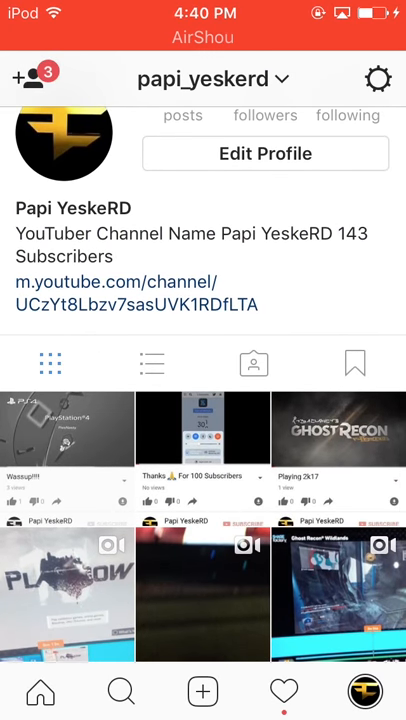